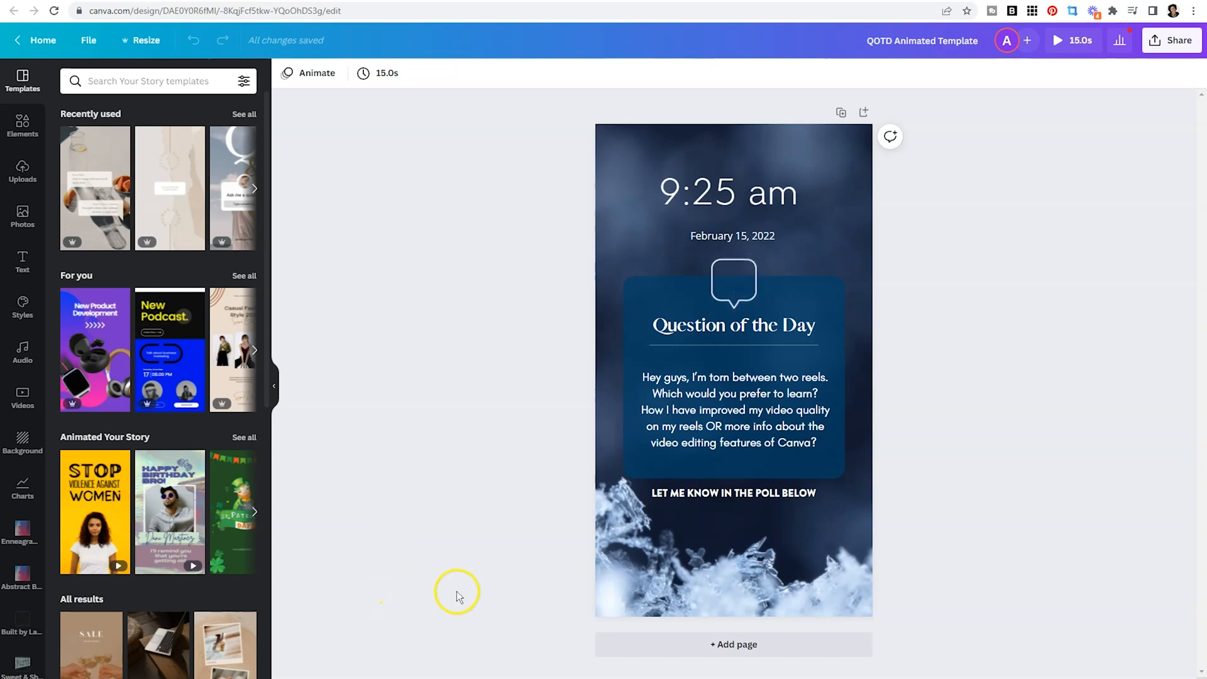
Select the 9:25 am time text and the question paragraph of the story
{"action": "left_click", "coordinate": [728, 194]}
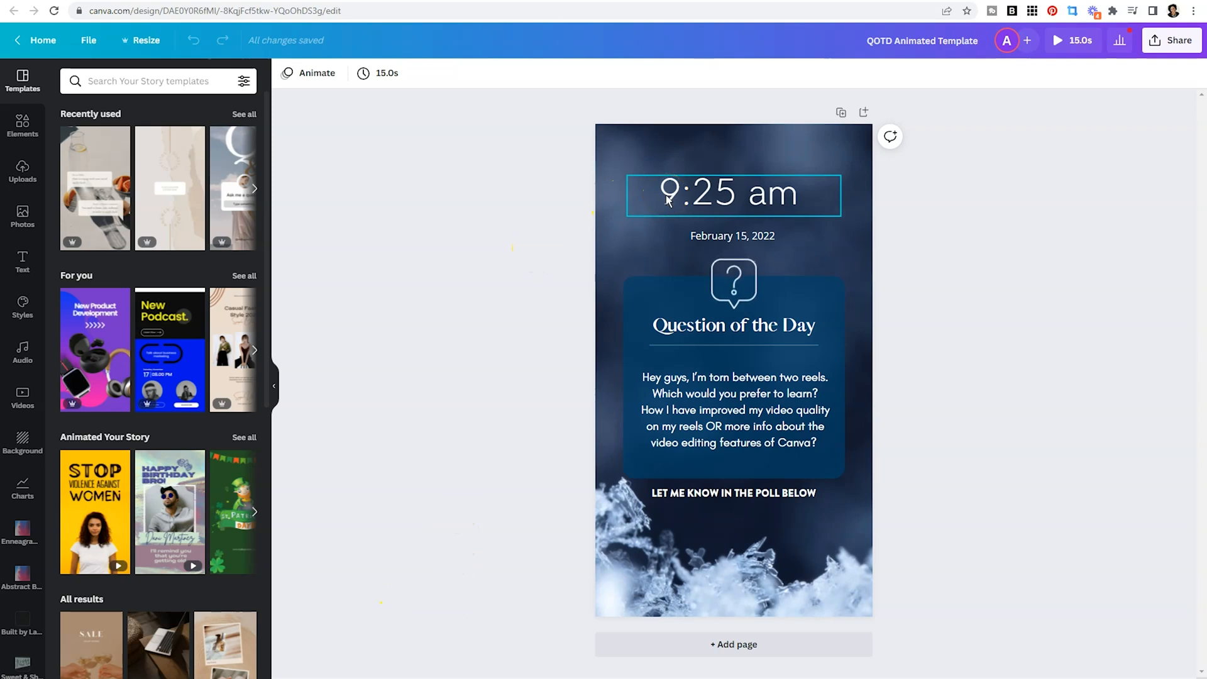
{"action": "left_click", "coordinate": [767, 394]}
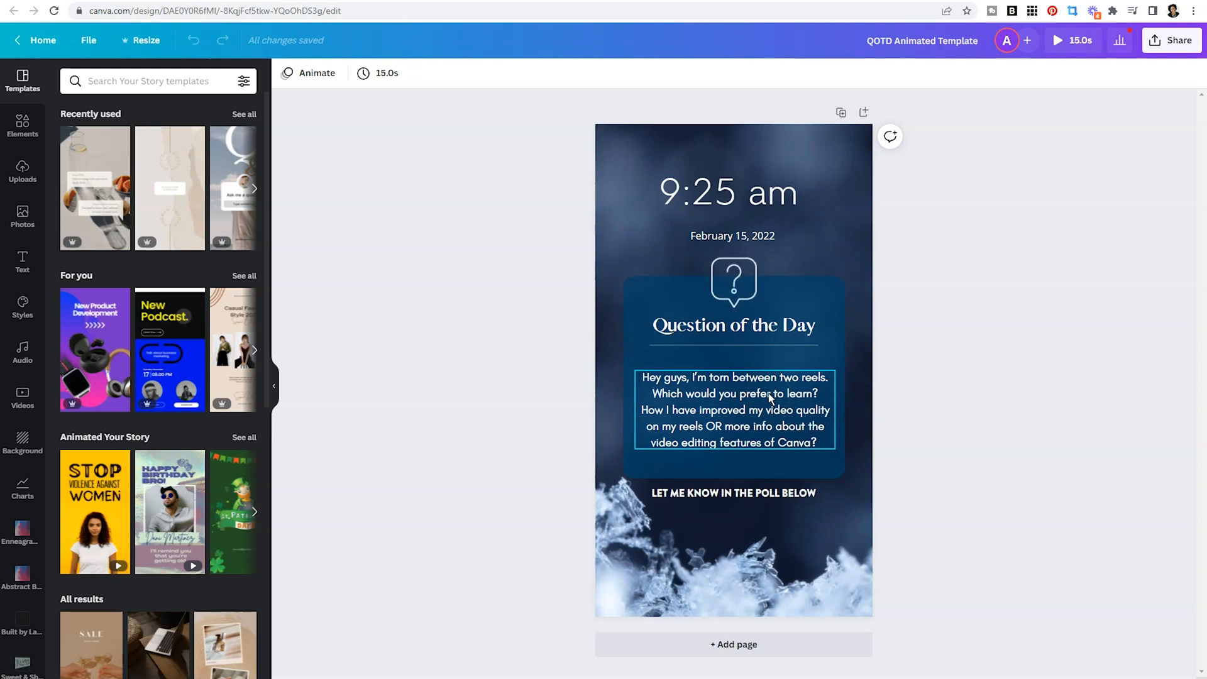
{"action": "left_click", "coordinate": [917, 368]}
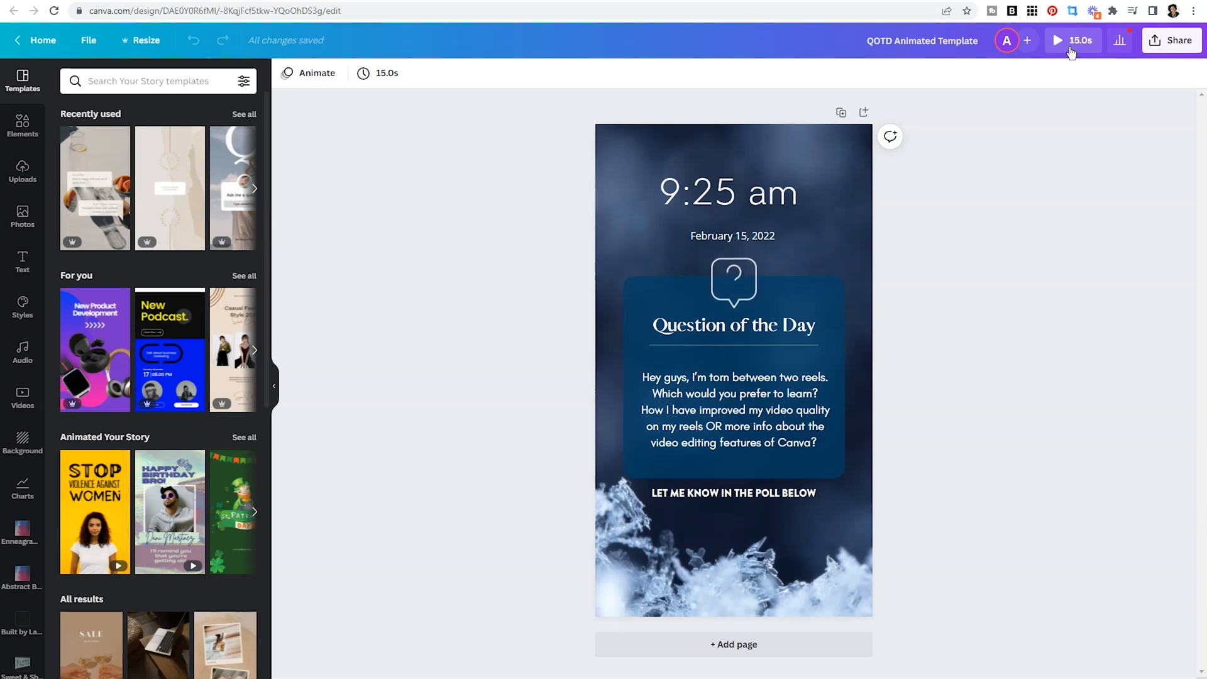
Play the 15-second Question of the Day animation through in full-screen preview
{"action": "left_click", "coordinate": [1056, 40]}
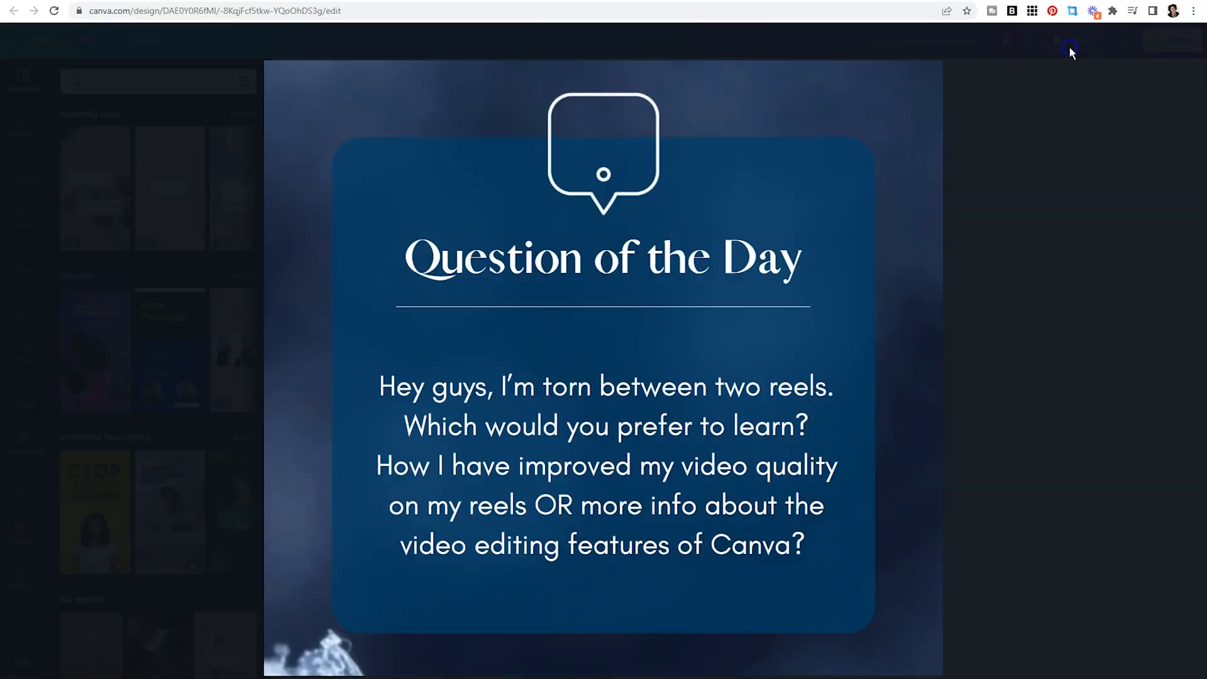
{"action": "left_click", "coordinate": [1069, 43]}
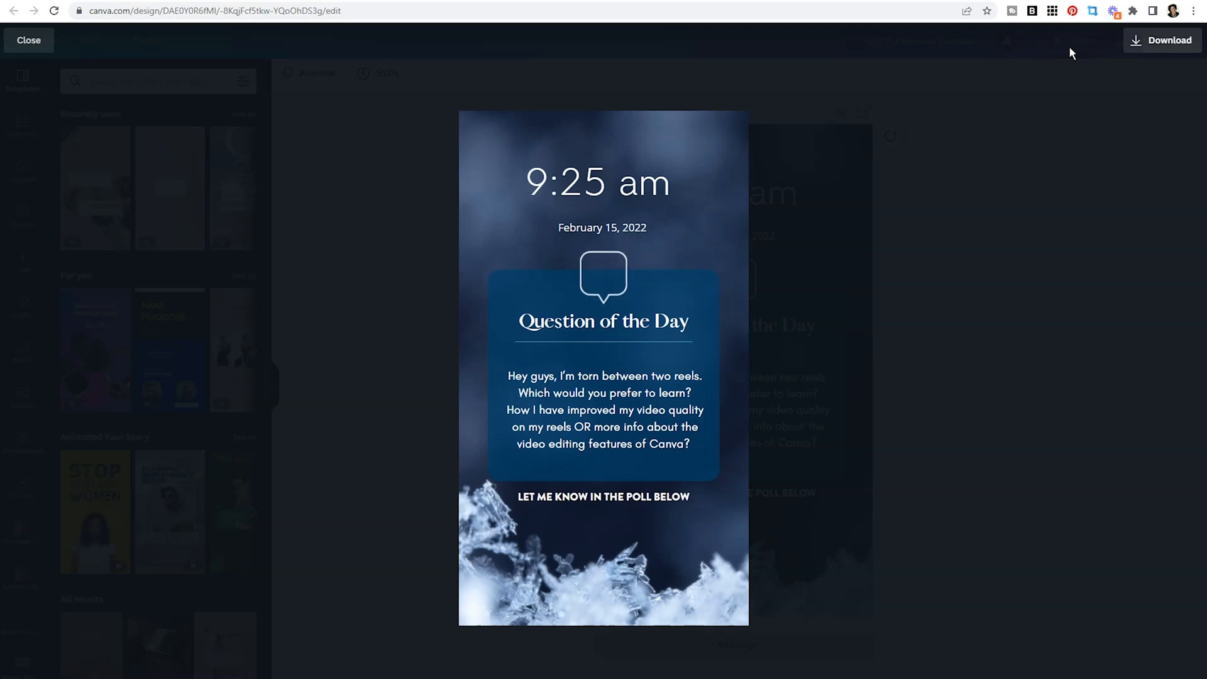
{"action": "left_click", "coordinate": [603, 367]}
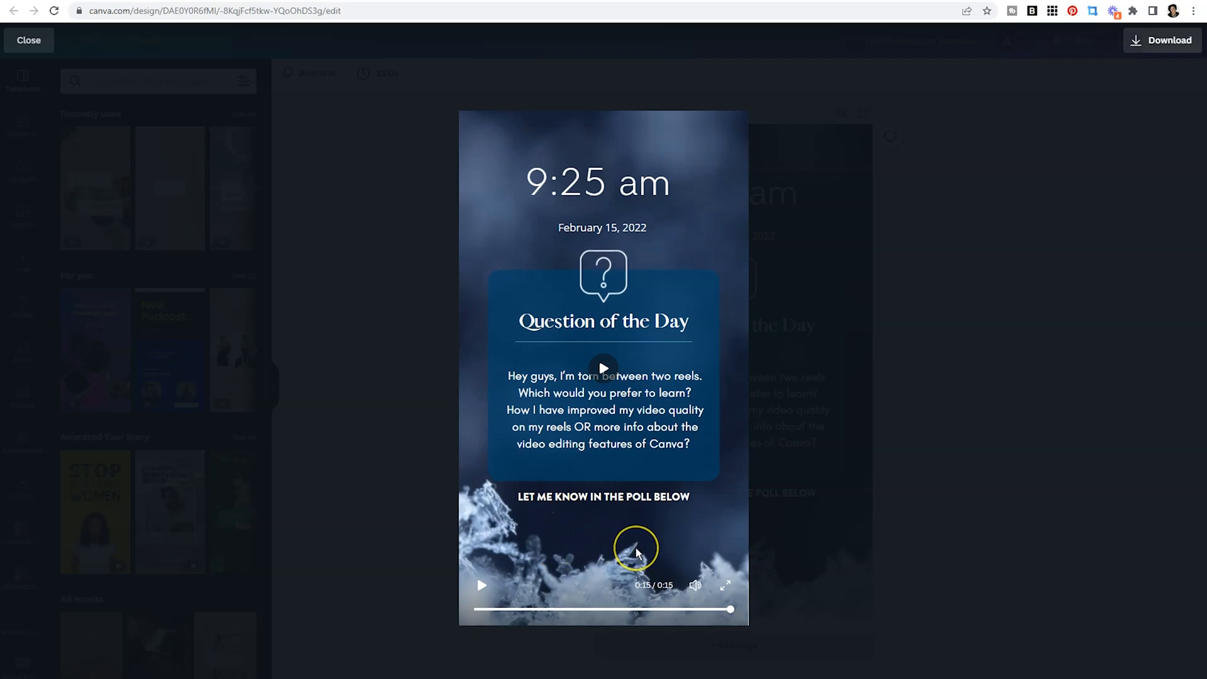
{"action": "mouse_move", "coordinate": [657, 542]}
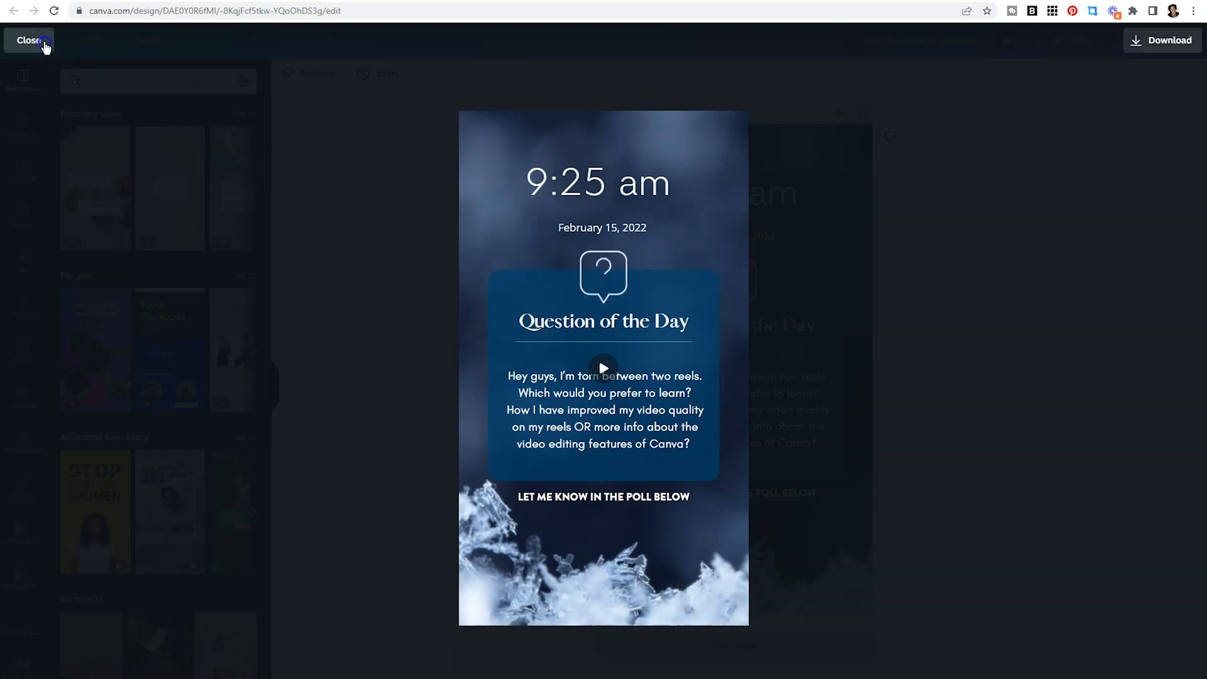
Close the preview and select the 8:00 am time text in the coffee notification story
{"action": "left_click", "coordinate": [29, 40]}
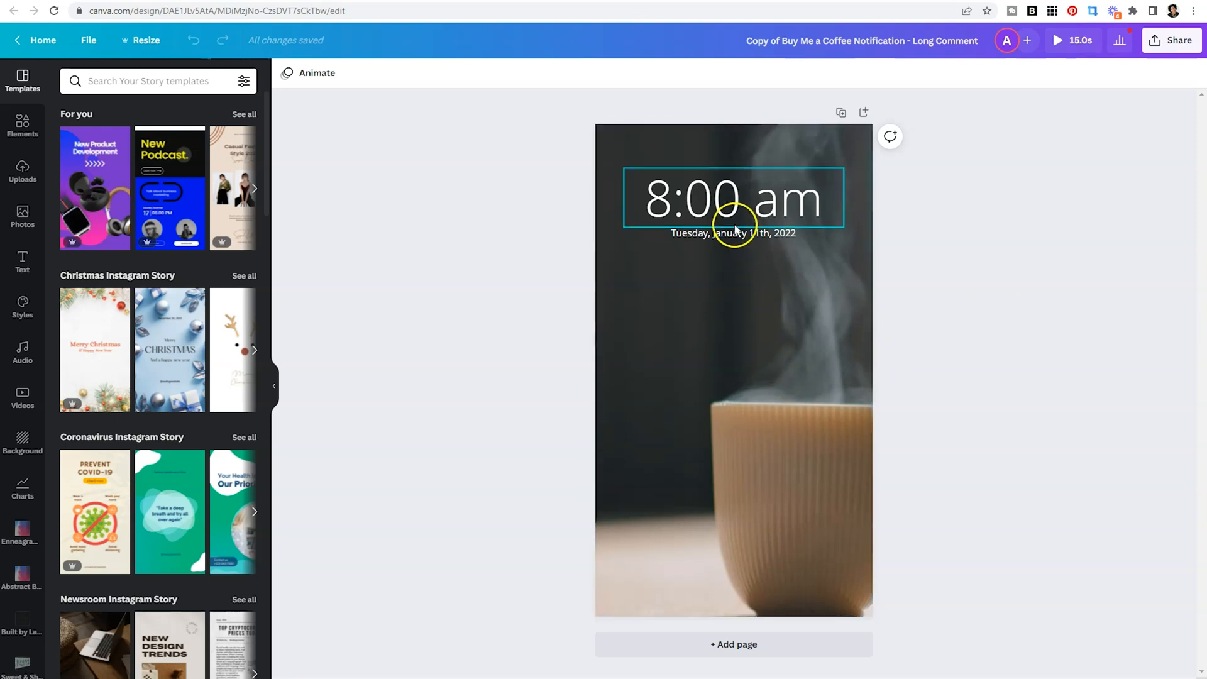
{"action": "left_click", "coordinate": [732, 232]}
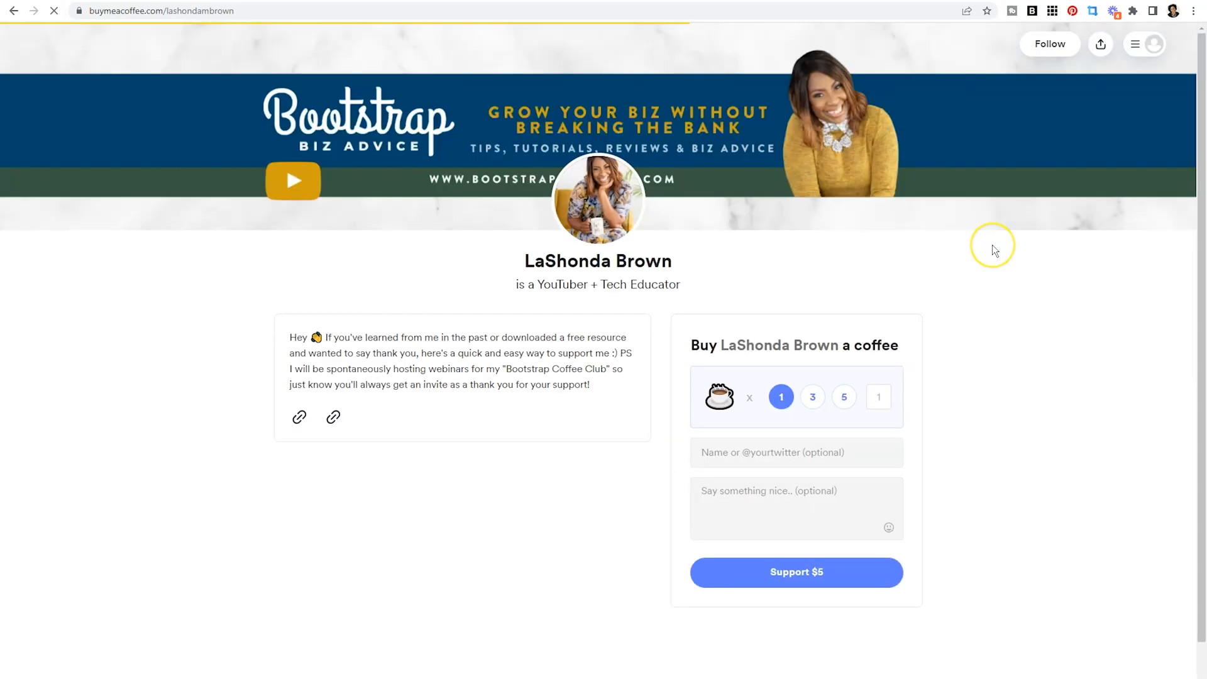
Scroll the Buy Me a Coffee page down to the Recent Supporters thank-you messages
{"action": "scroll", "scroll_direction": "down", "scroll_amount": 3}
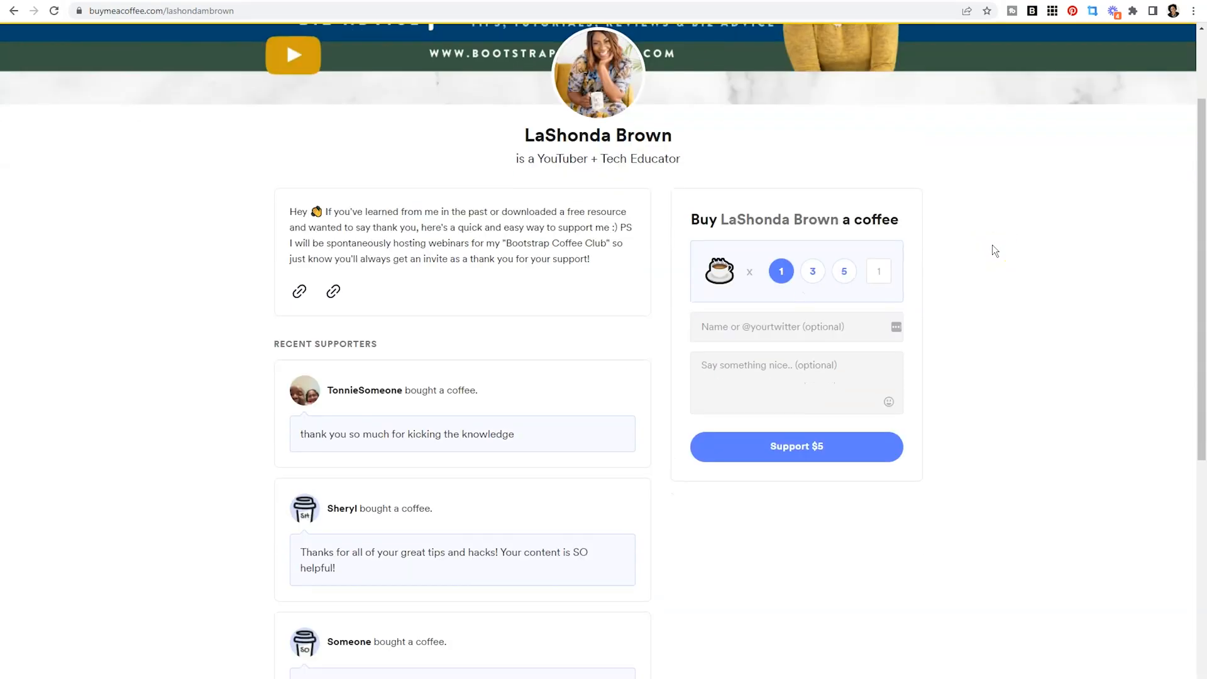
{"action": "scroll", "scroll_direction": "down", "scroll_amount": 3}
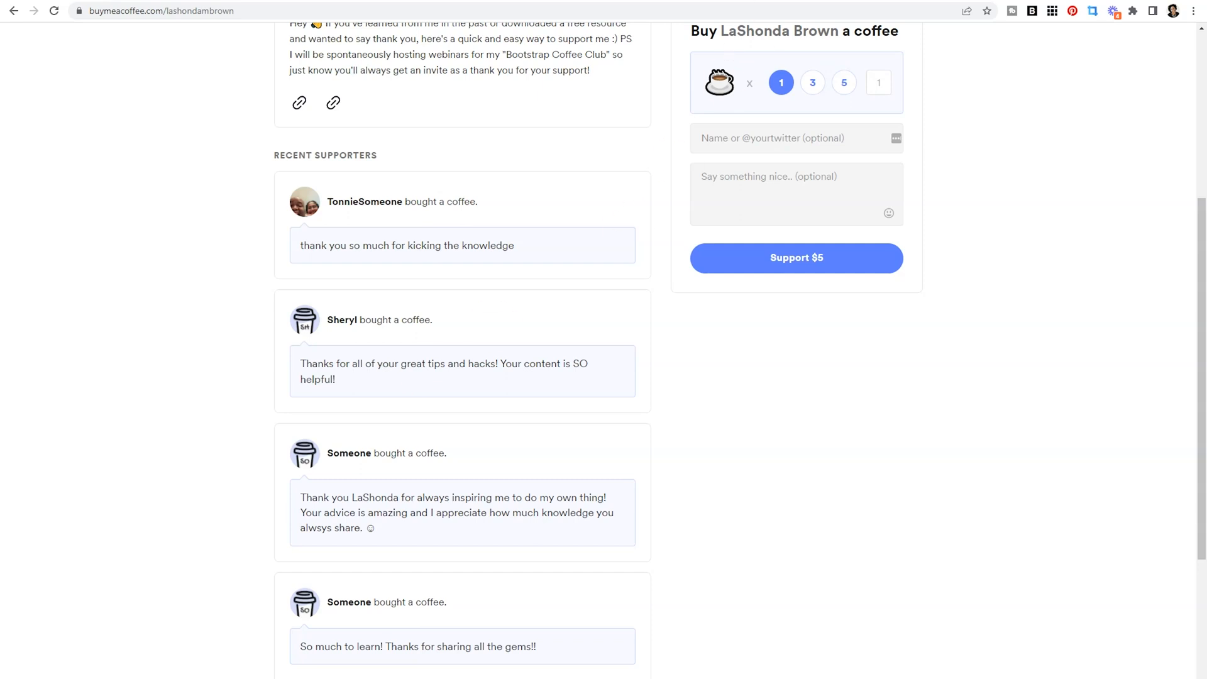
Return to the 8:00 am coffee story, present it full screen, then close the preview
{"action": "left_click", "coordinate": [745, 11]}
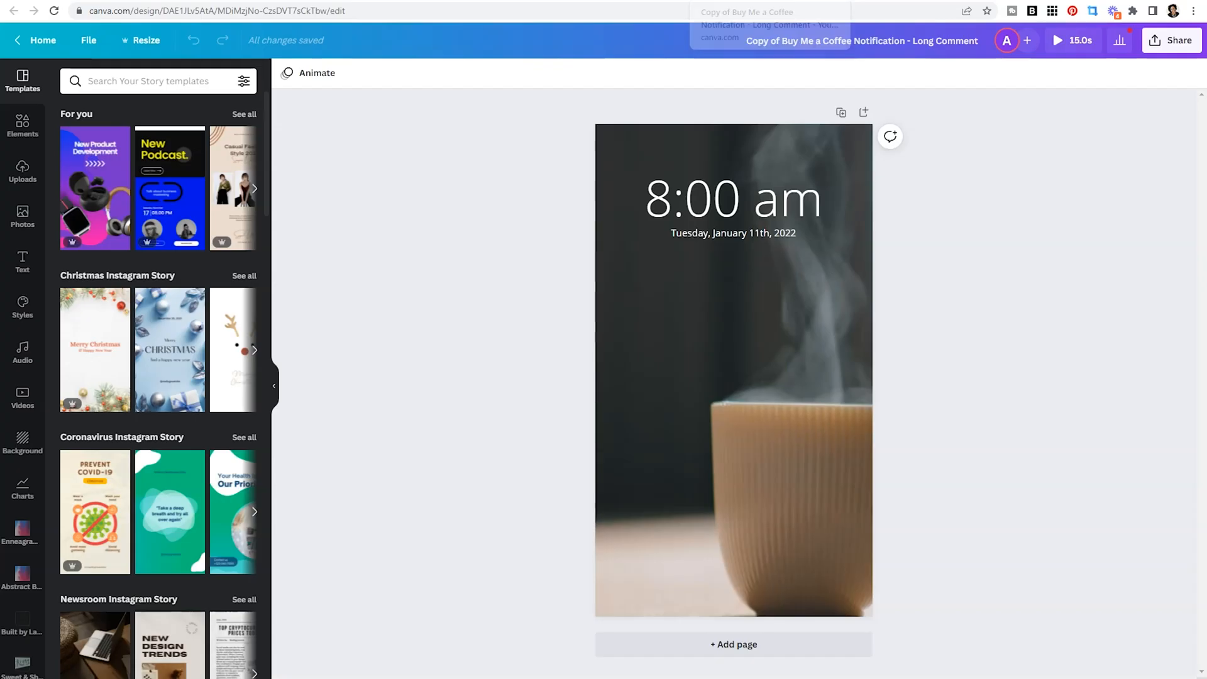
{"action": "mouse_move", "coordinate": [1119, 79]}
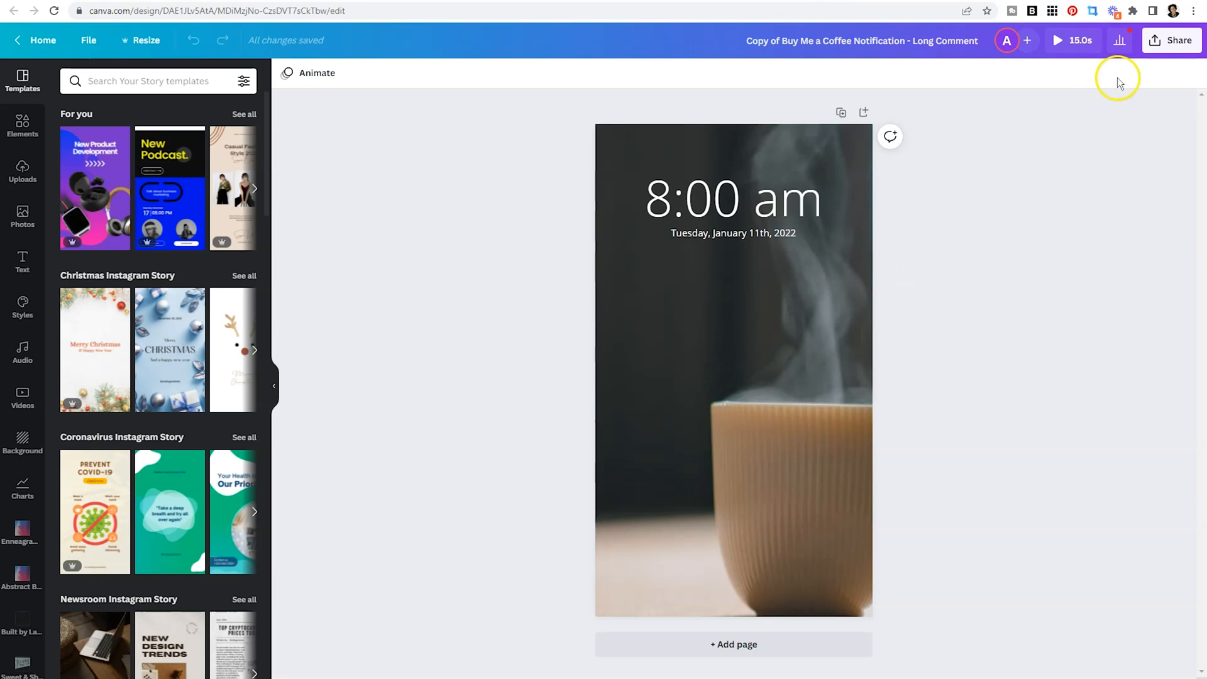
{"action": "left_click", "coordinate": [1058, 40]}
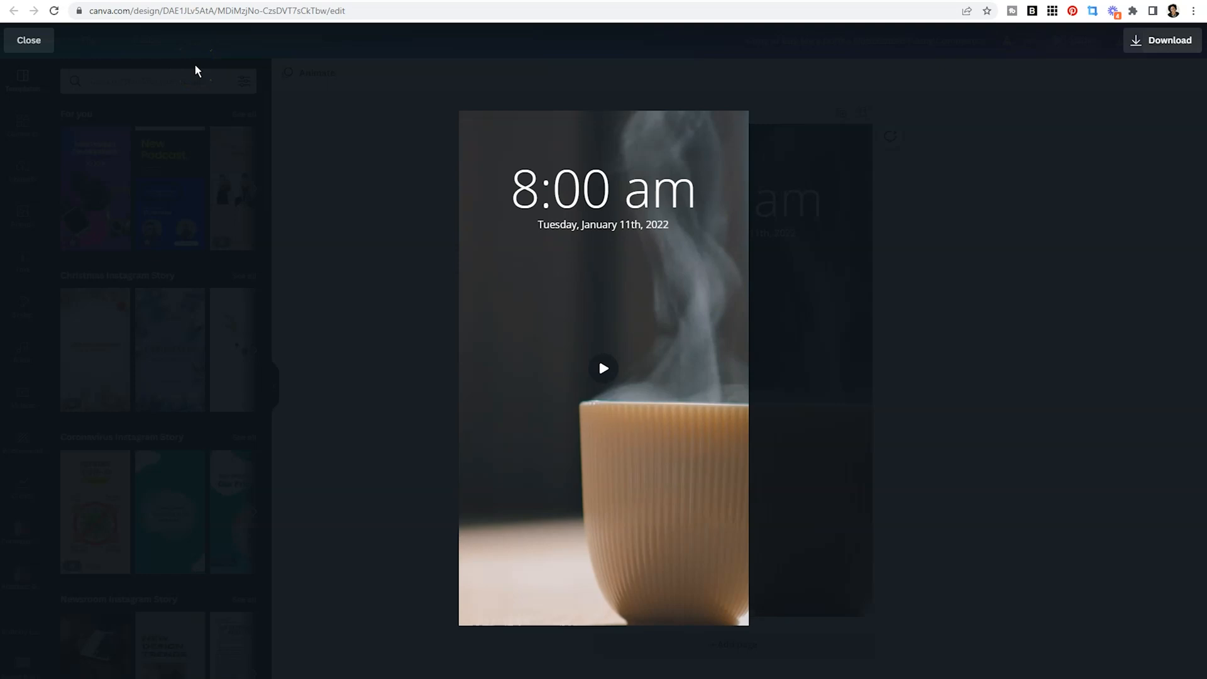
{"action": "left_click", "coordinate": [602, 369]}
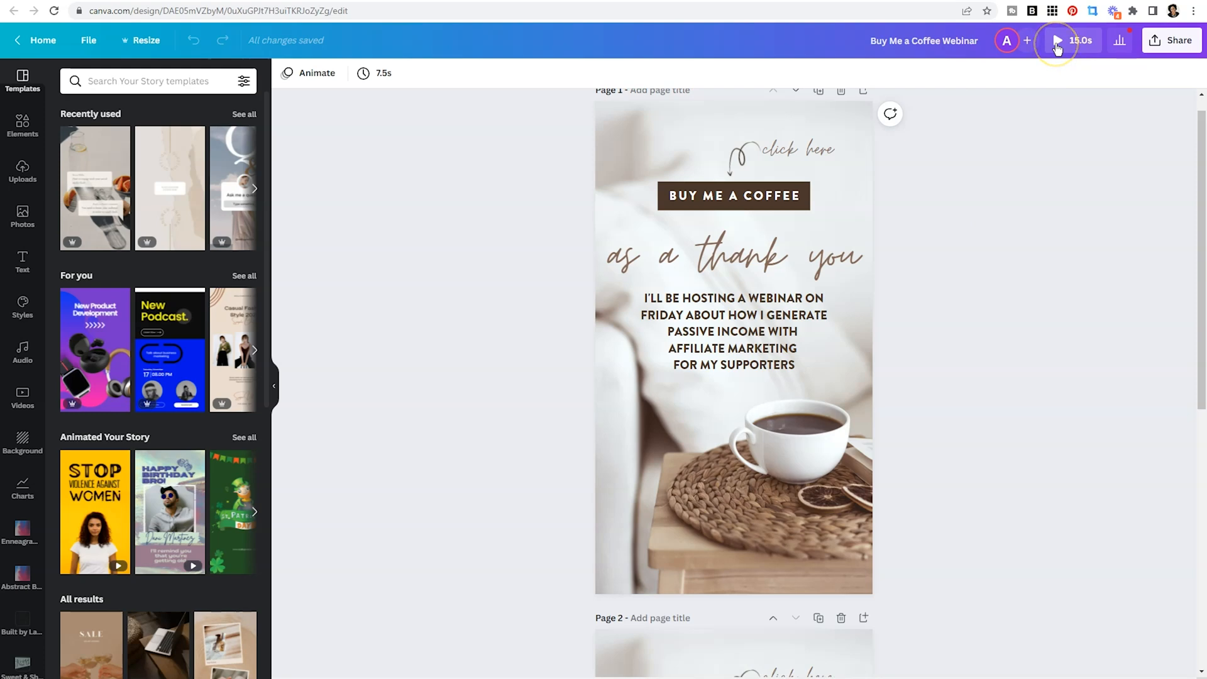
{"action": "left_click", "coordinate": [1057, 41]}
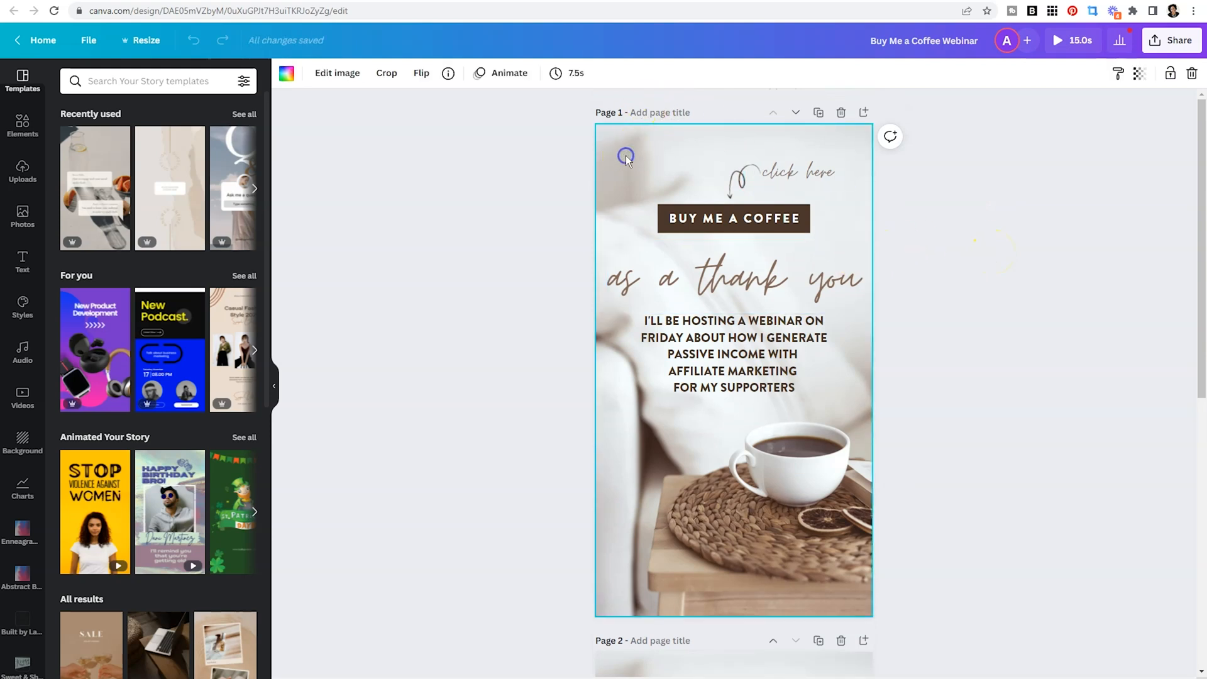
{"action": "mouse_move", "coordinate": [591, 146]}
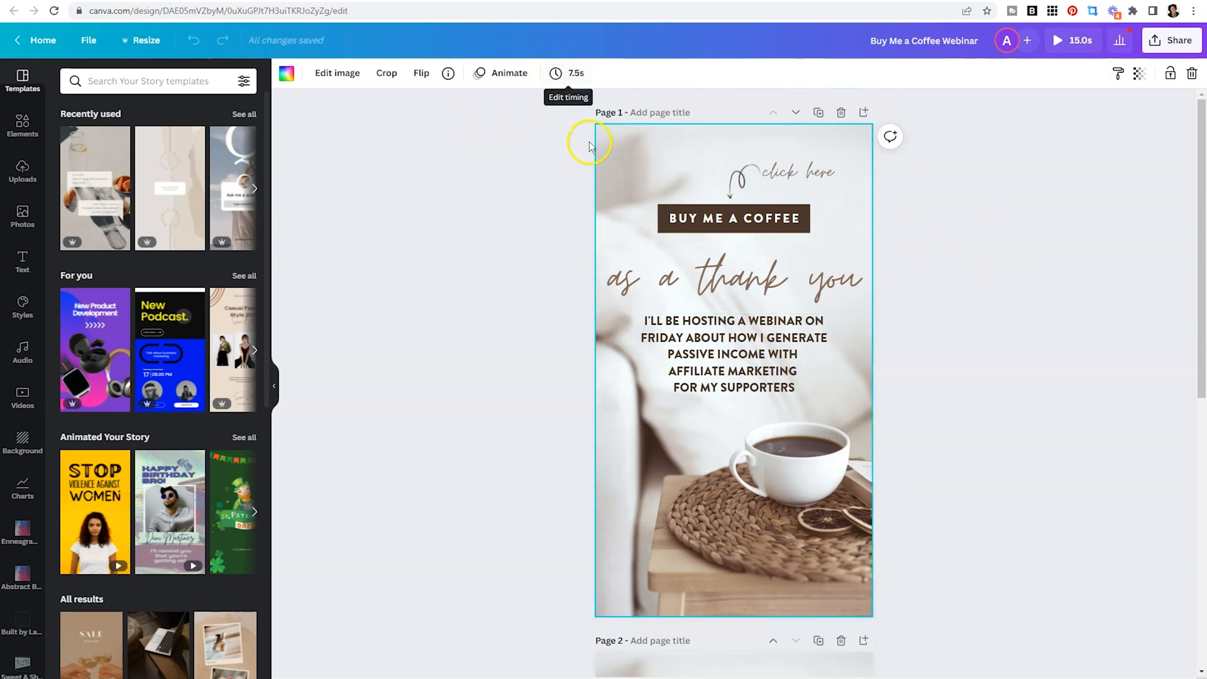
{"action": "scroll", "scroll_direction": "down", "scroll_amount": 3}
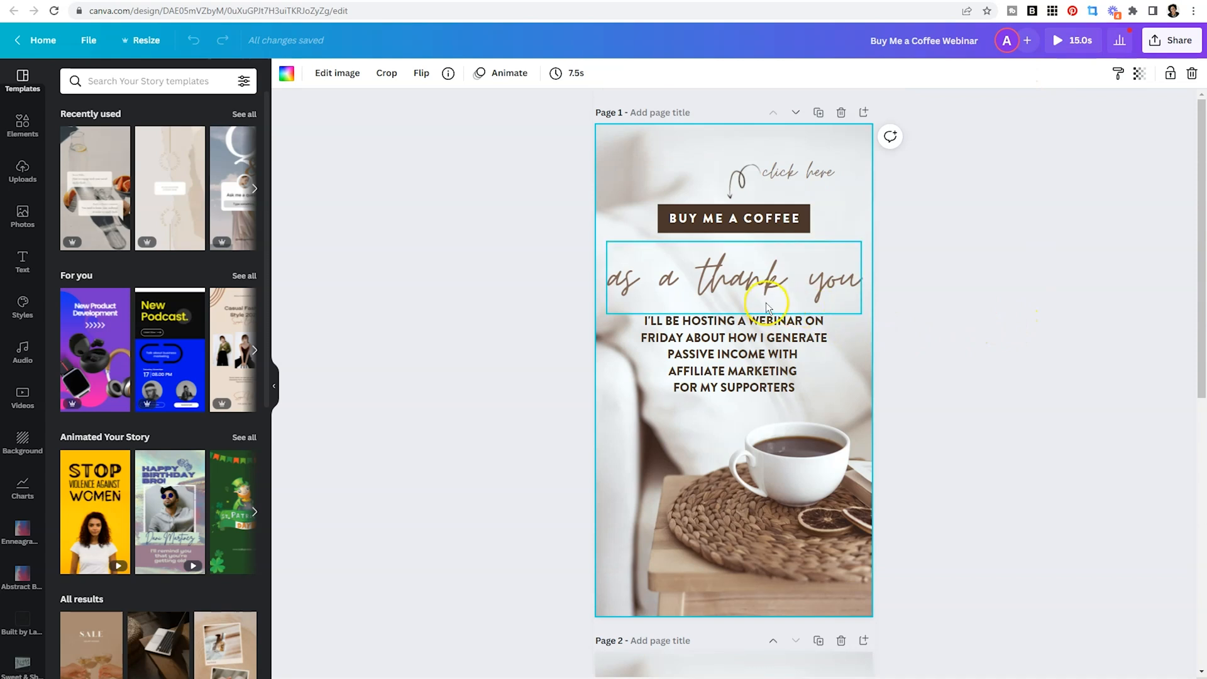
{"action": "mouse_move", "coordinate": [763, 305]}
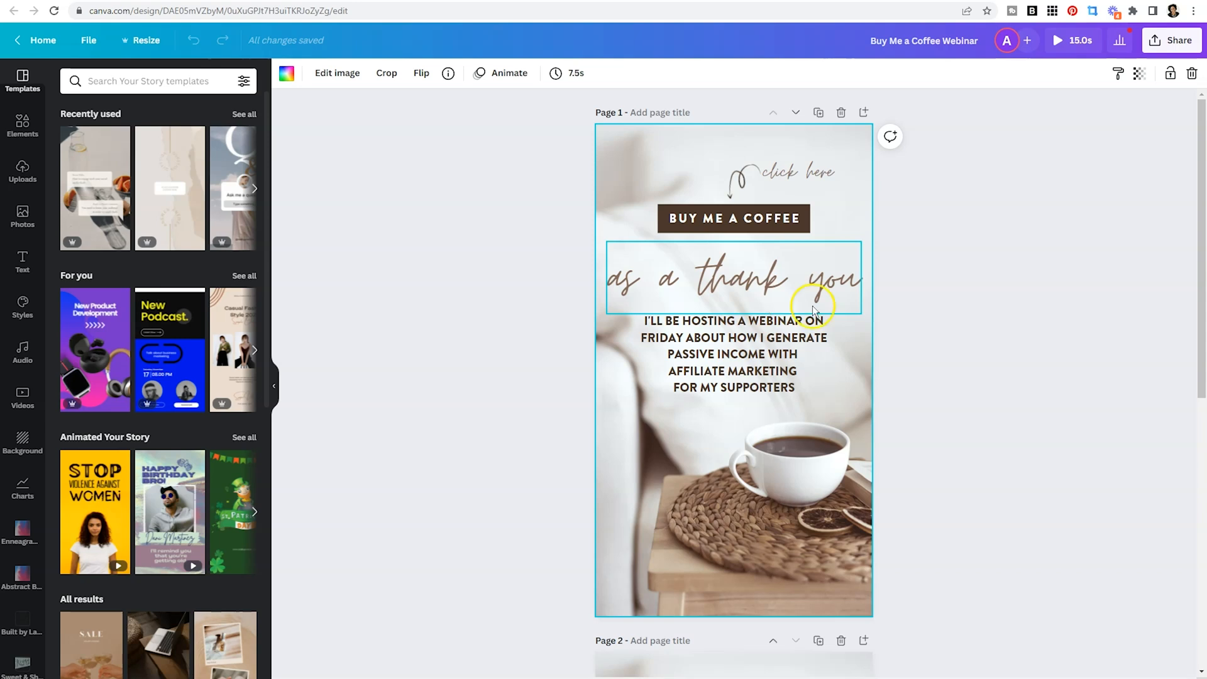
{"action": "scroll", "scroll_direction": "down", "scroll_amount": 3}
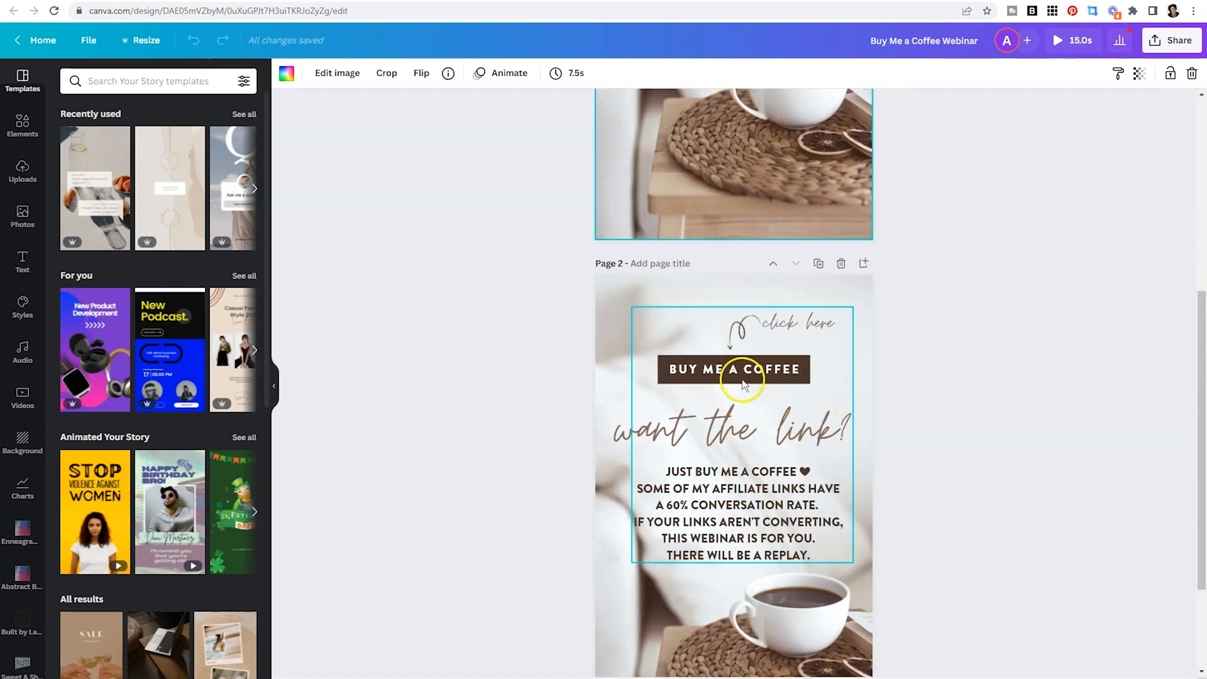
{"action": "mouse_move", "coordinate": [769, 331]}
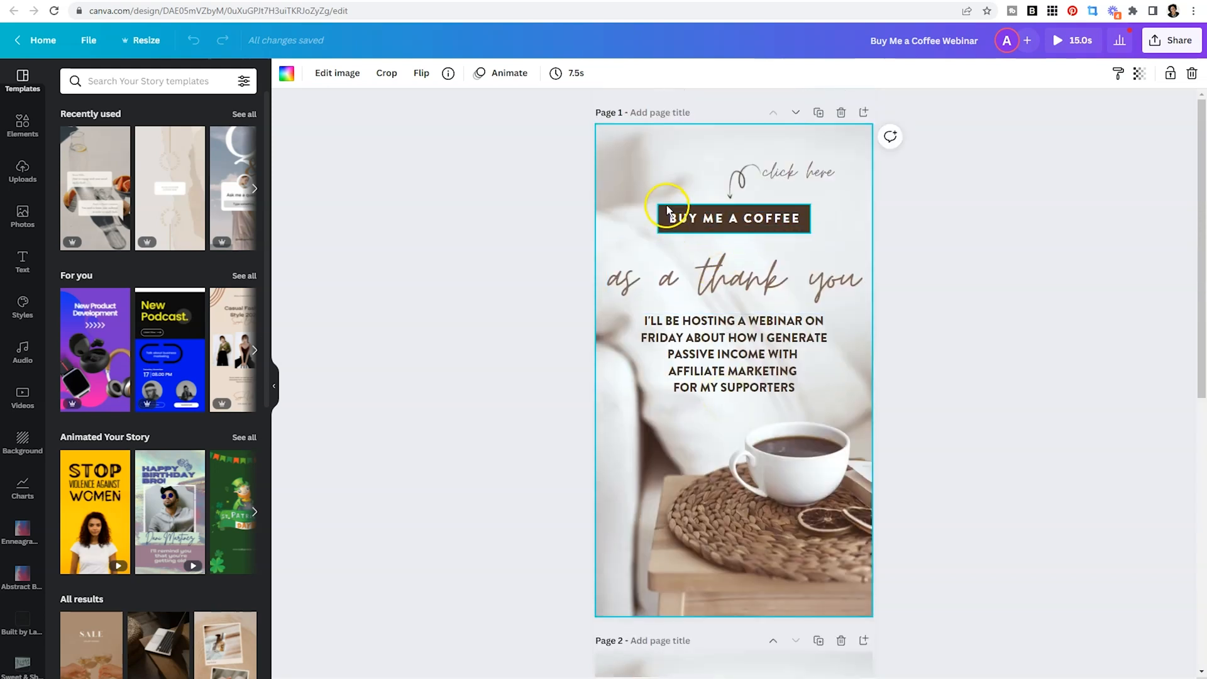
{"action": "left_click", "coordinate": [731, 217]}
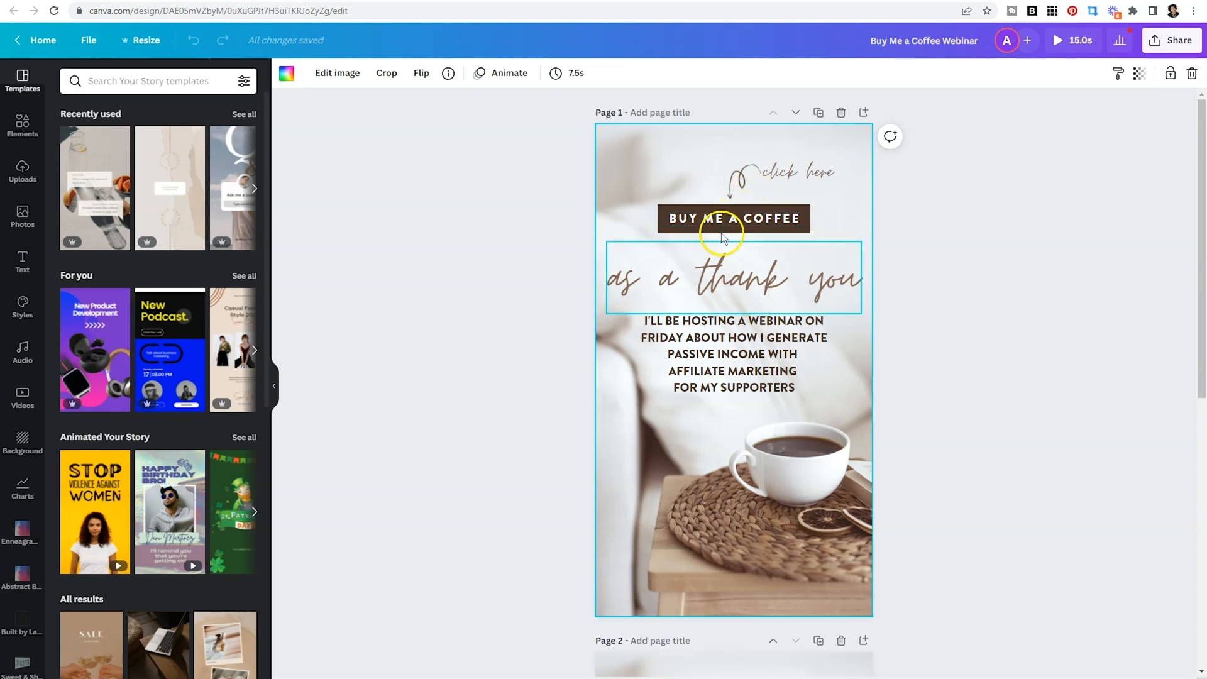
{"action": "left_click", "coordinate": [733, 217]}
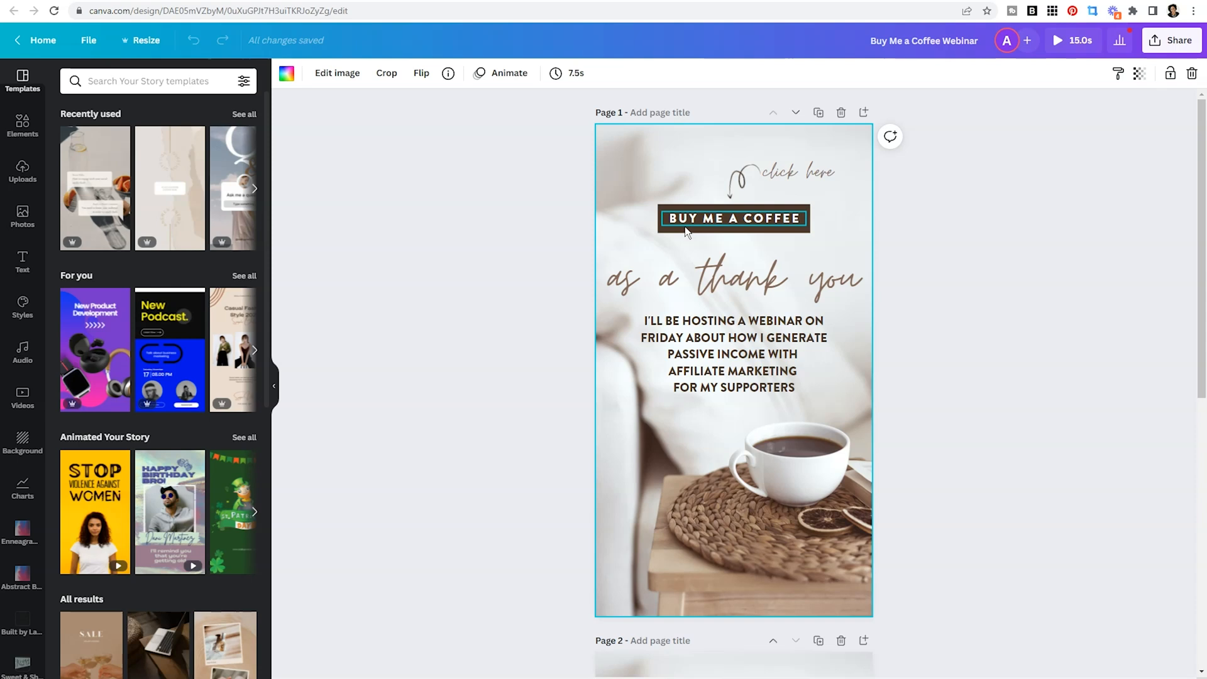
{"action": "left_click", "coordinate": [939, 265]}
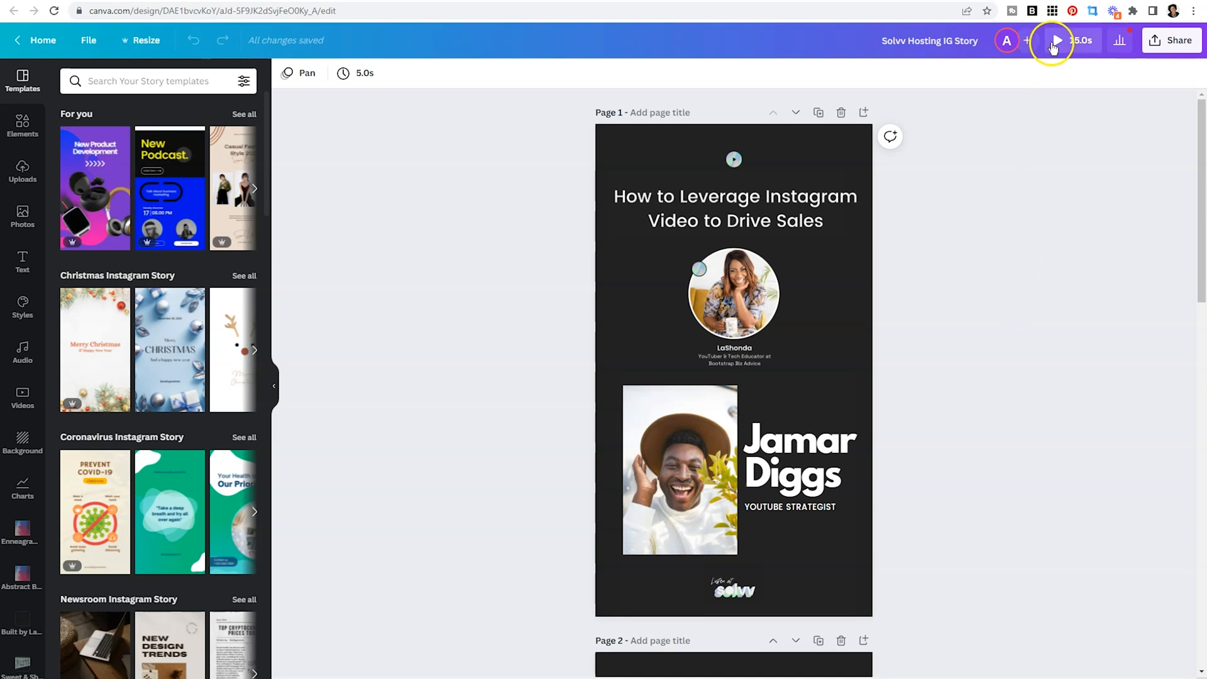
Play the Solvv Hosting speaker promo story in full-screen preview
{"action": "left_click", "coordinate": [1056, 41]}
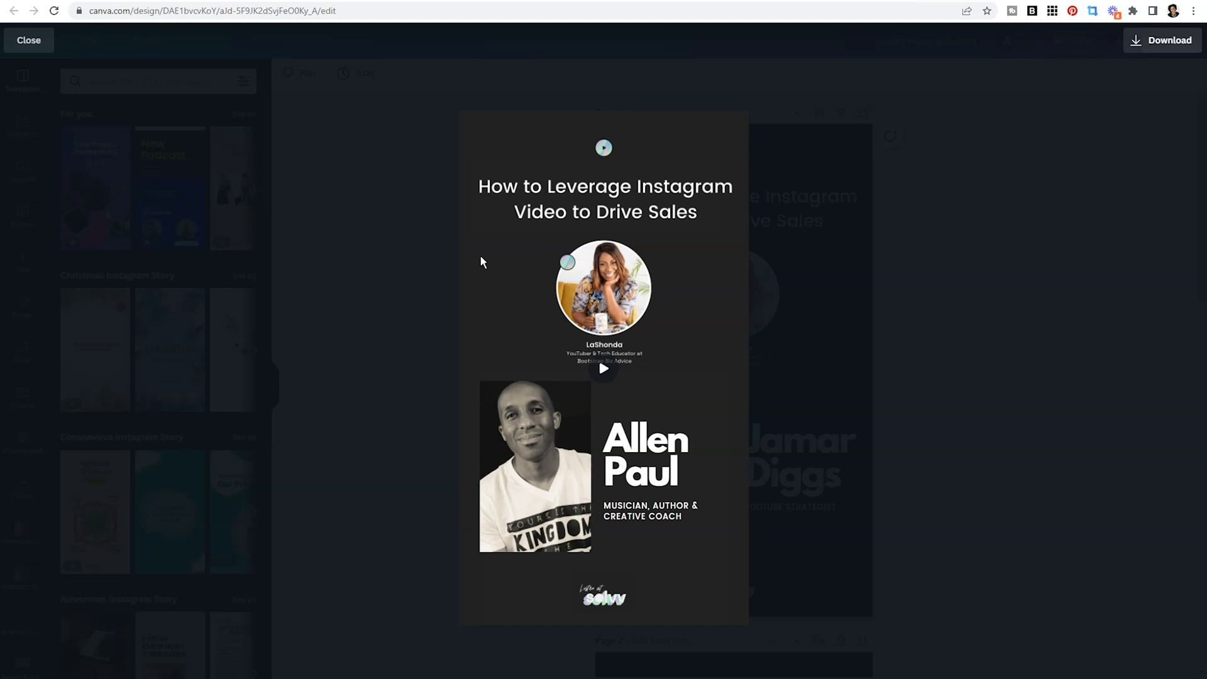
{"action": "mouse_move", "coordinate": [1006, 415]}
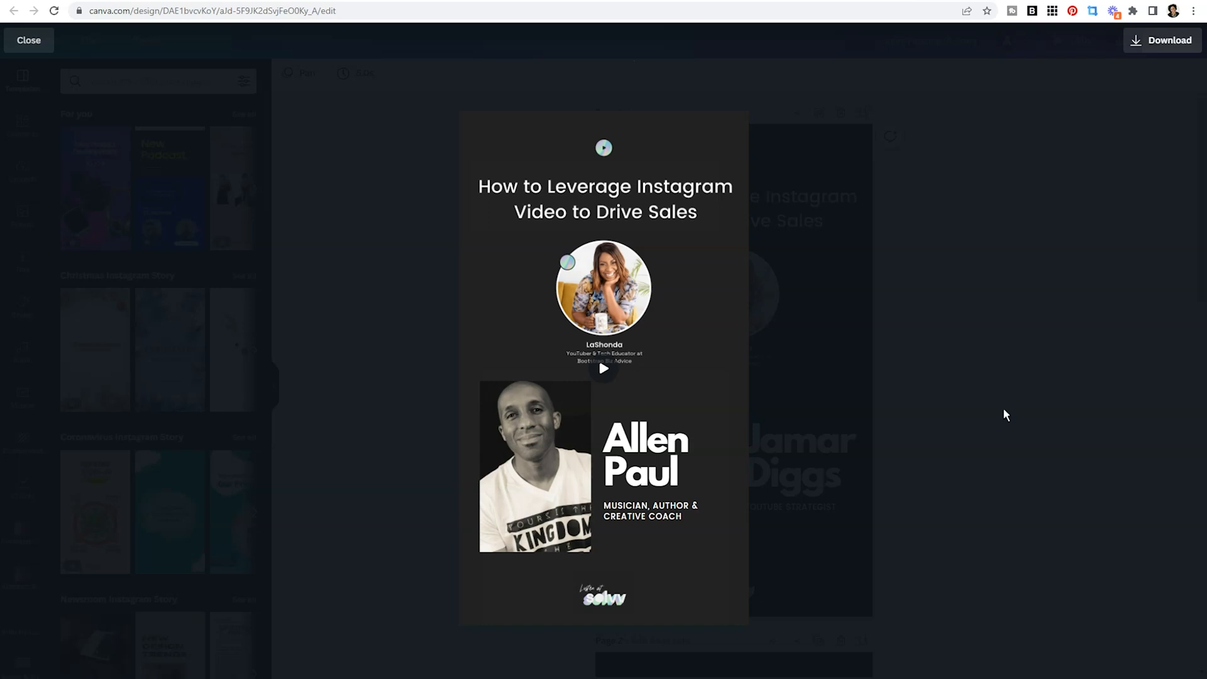